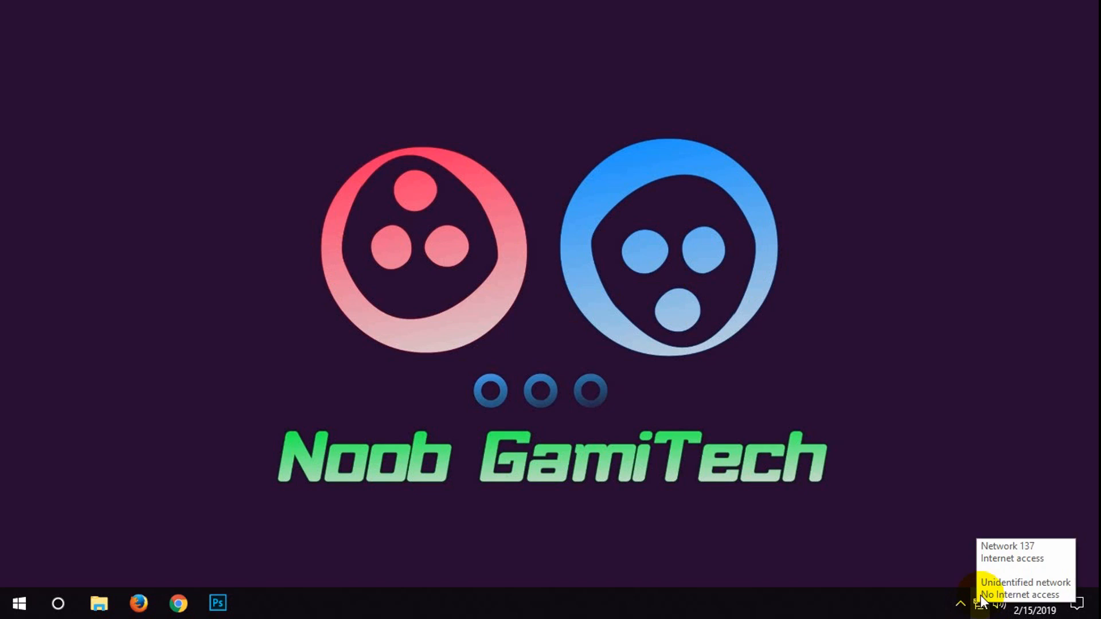
Reach the Ethernet settings from the network tray icon and list the network adapters
right_click(998, 603)
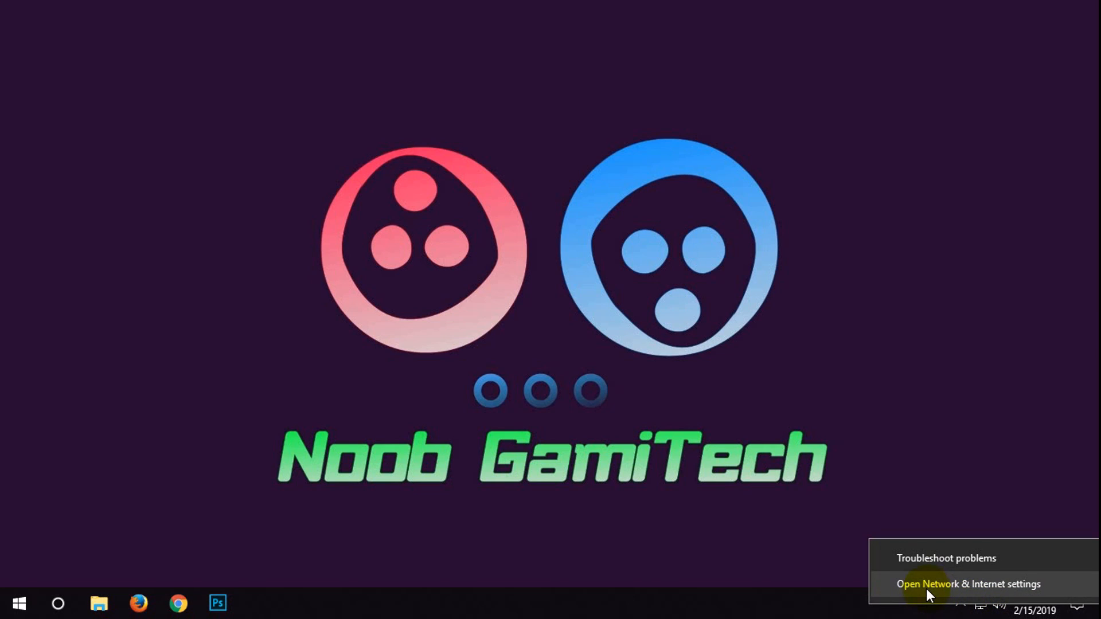
click(956, 584)
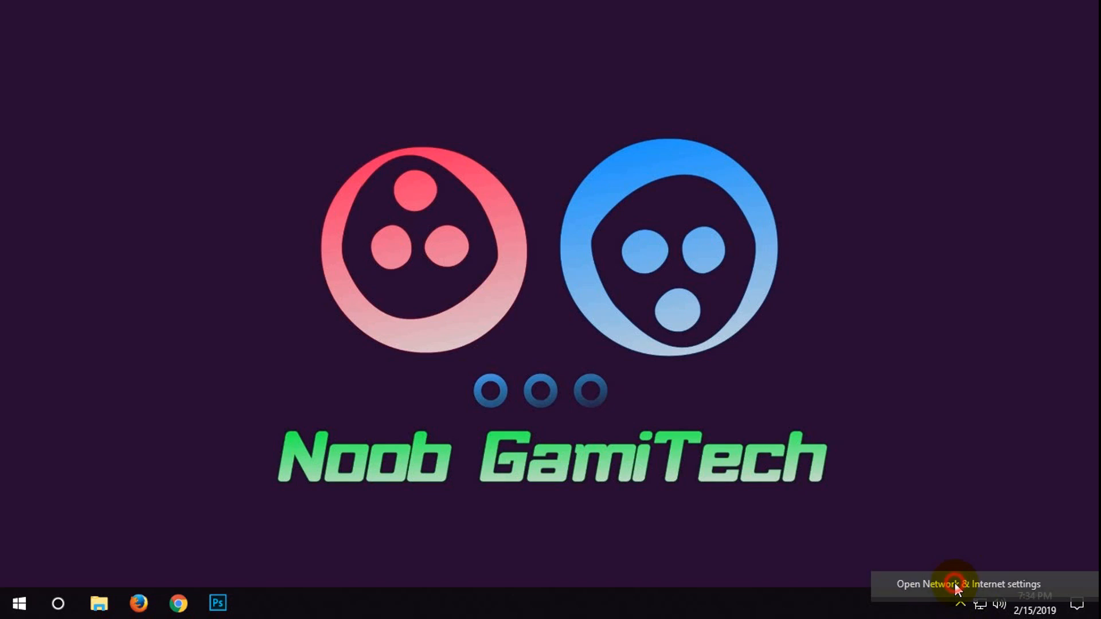
click(964, 584)
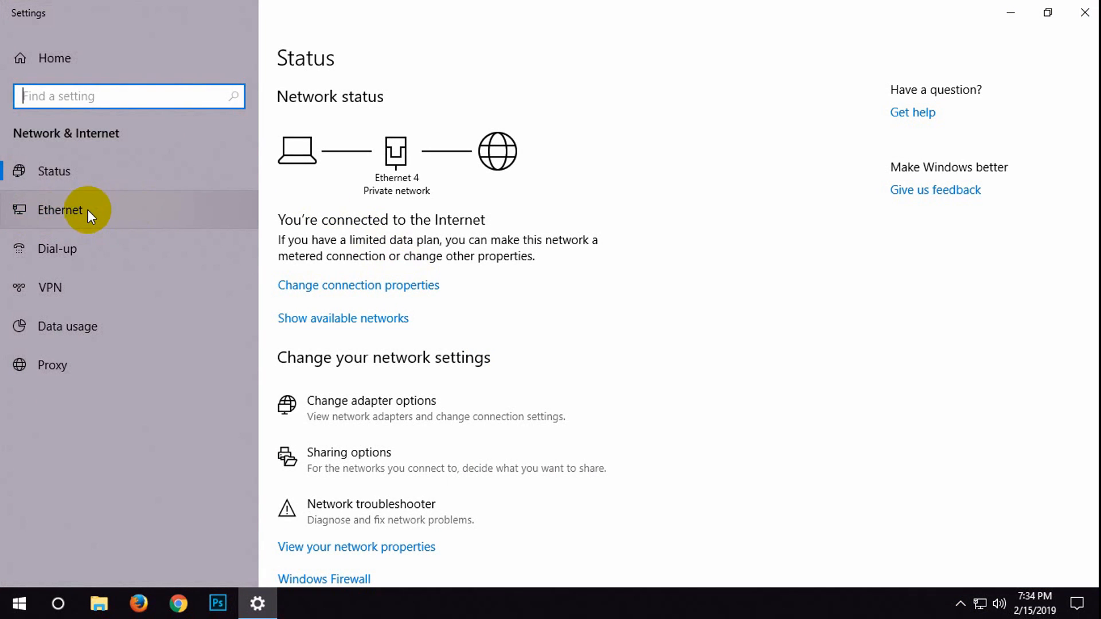
click(60, 209)
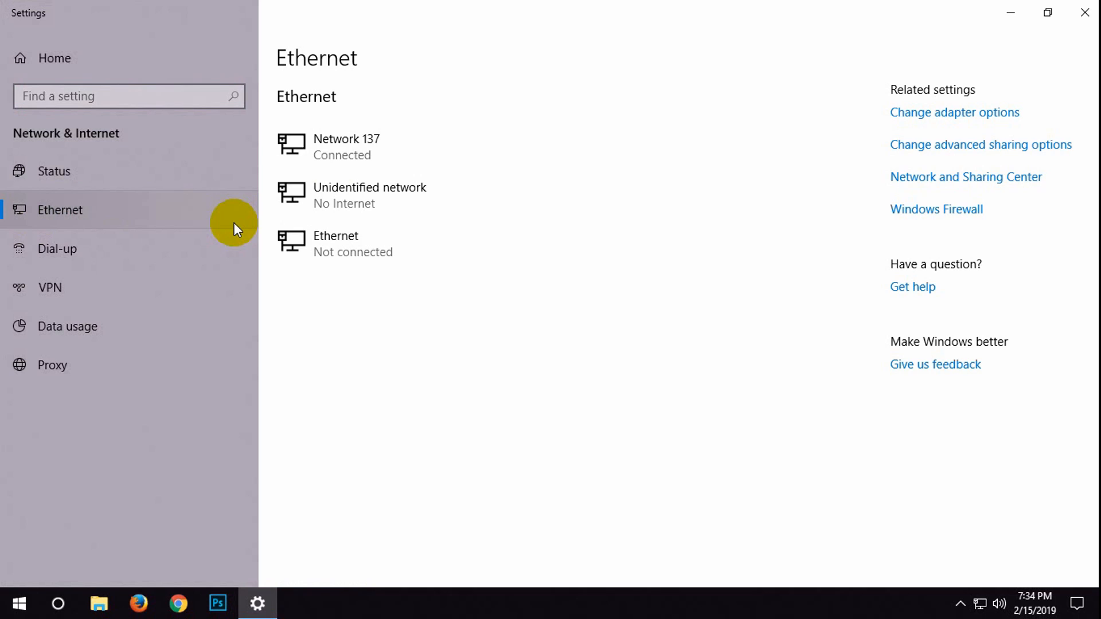
mouse_move(866, 82)
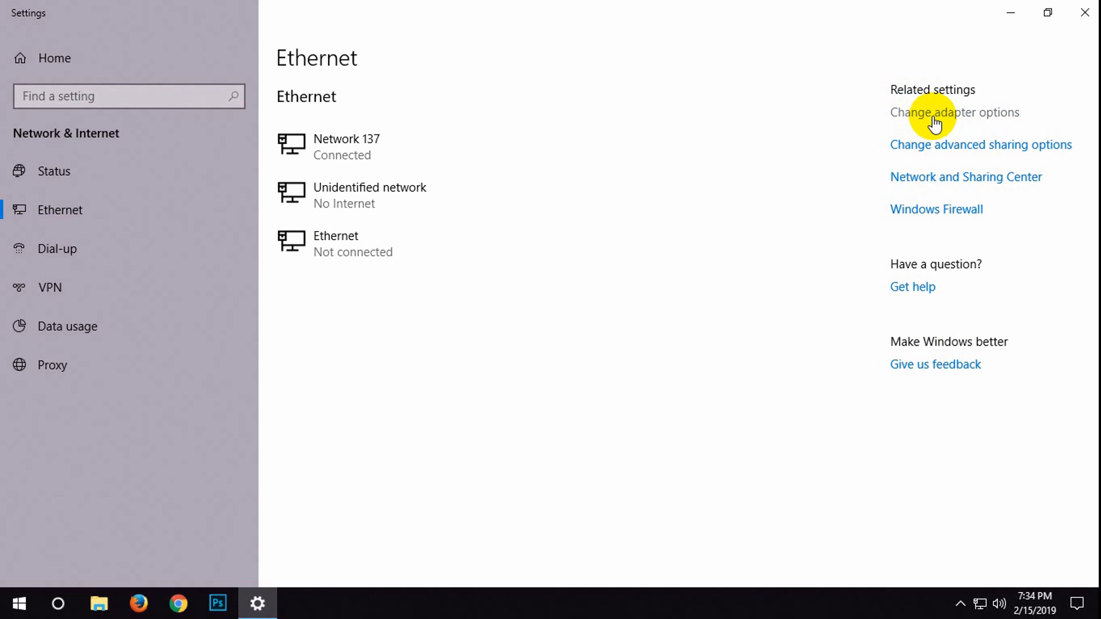
mouse_move(827, 214)
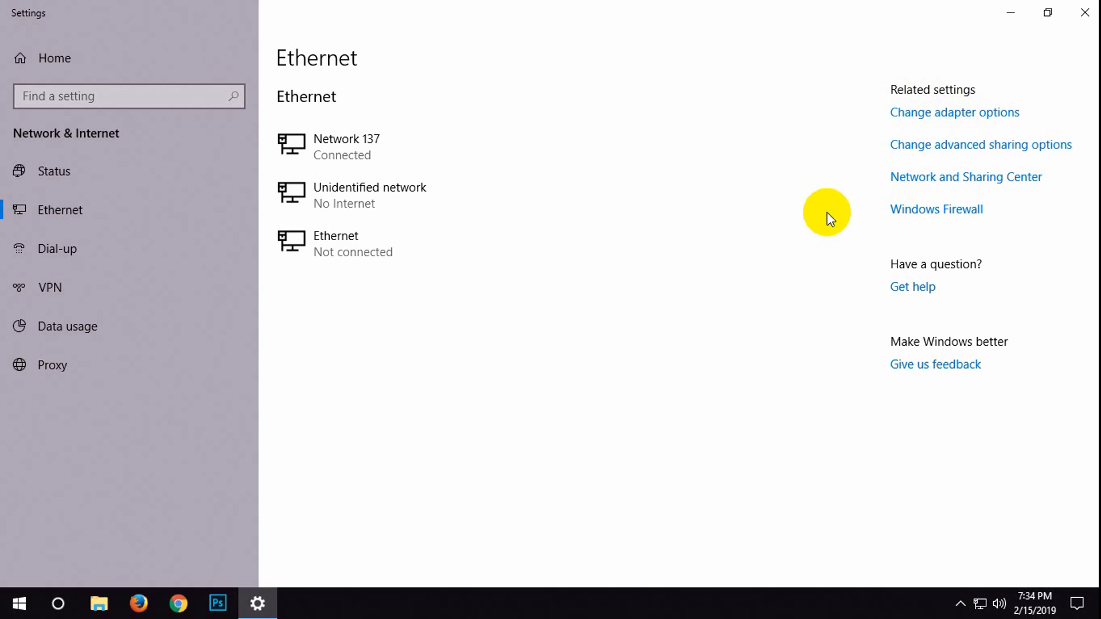
click(954, 112)
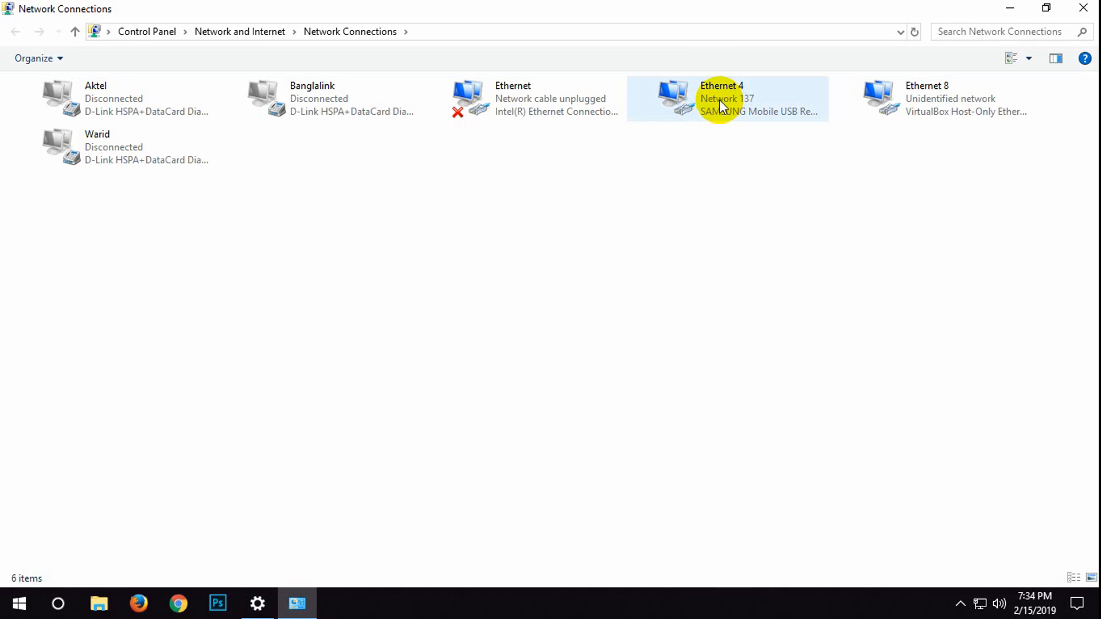
View Ethernet 4's details: IPv4 192.168.42.91, mask 255.255.255.0, gateway and DNS 192.168.42.129
right_click(727, 99)
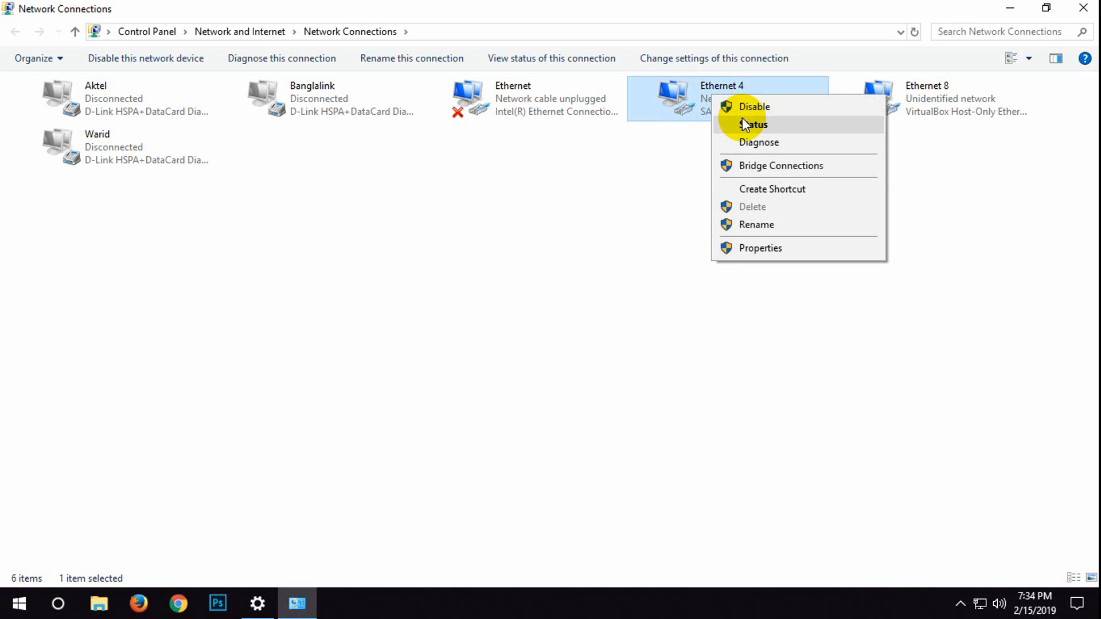
click(754, 123)
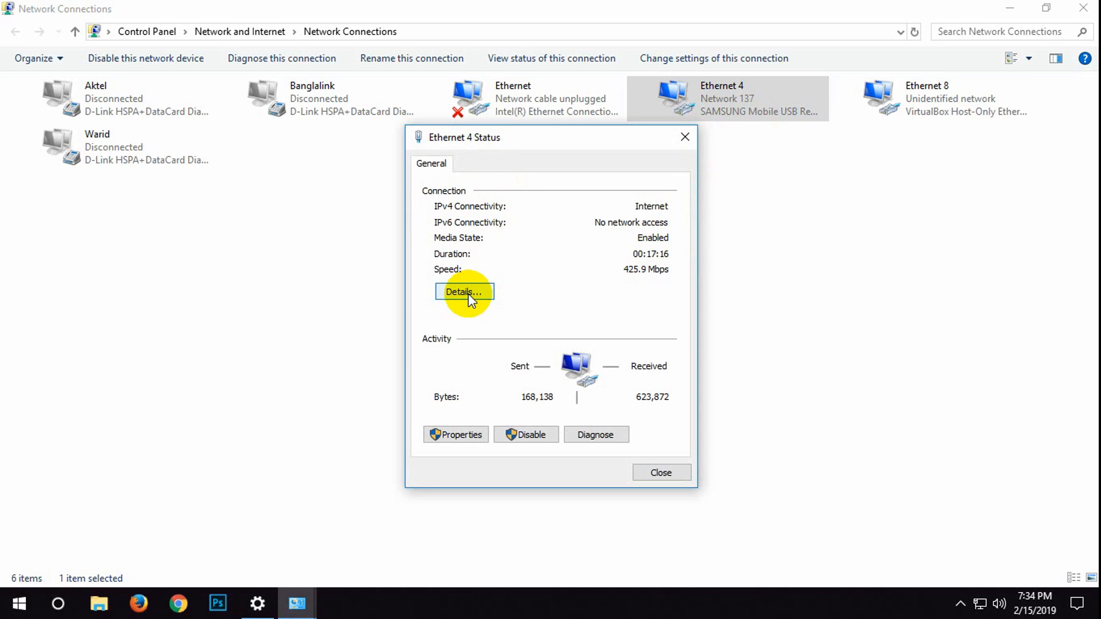
click(464, 291)
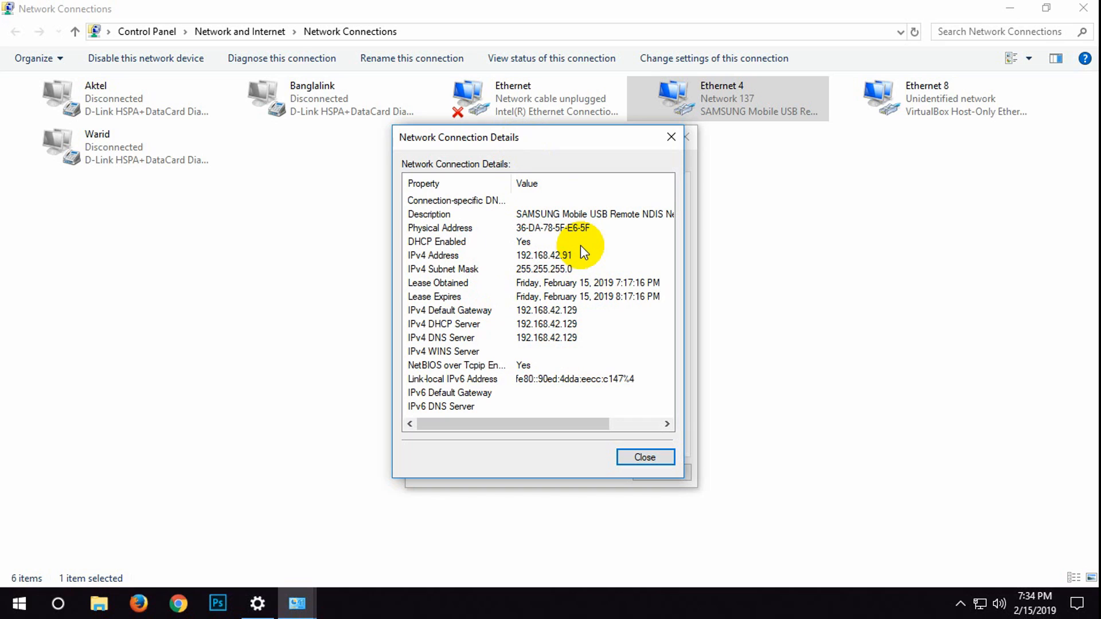
mouse_move(702, 439)
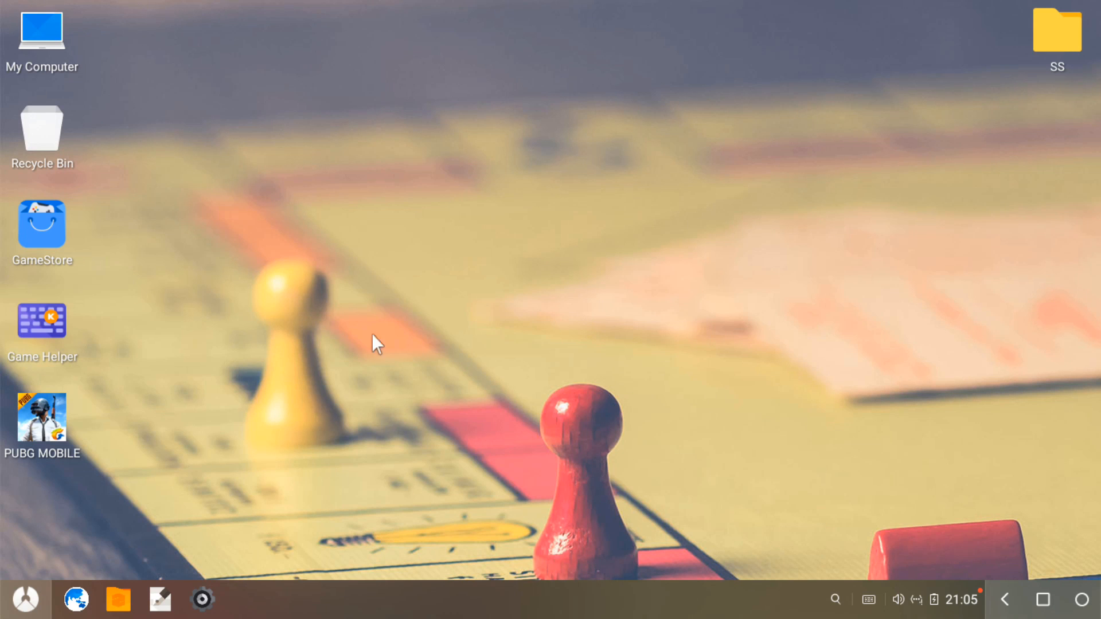
mouse_move(201, 599)
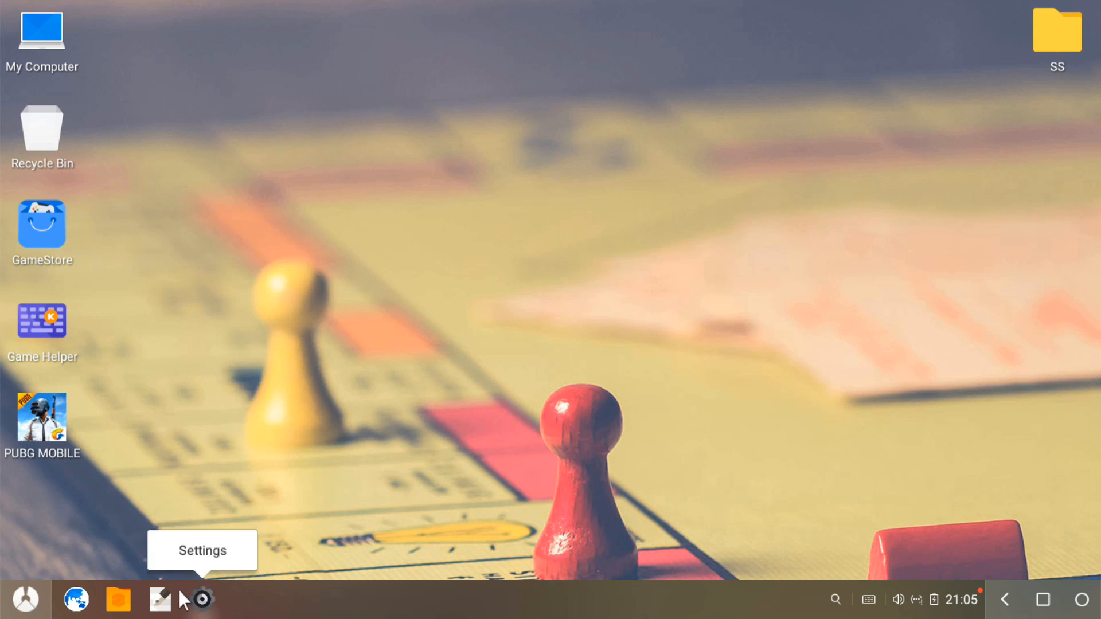
Switch Phoenix OS Ethernet from automatic addressing to a static network configuration
click(202, 599)
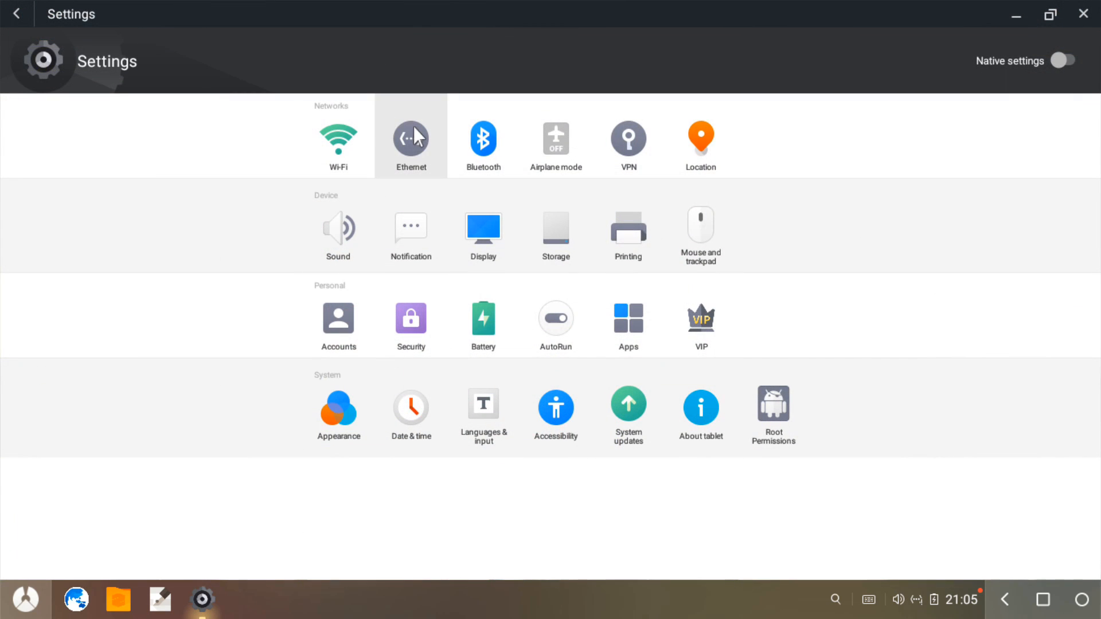
click(411, 139)
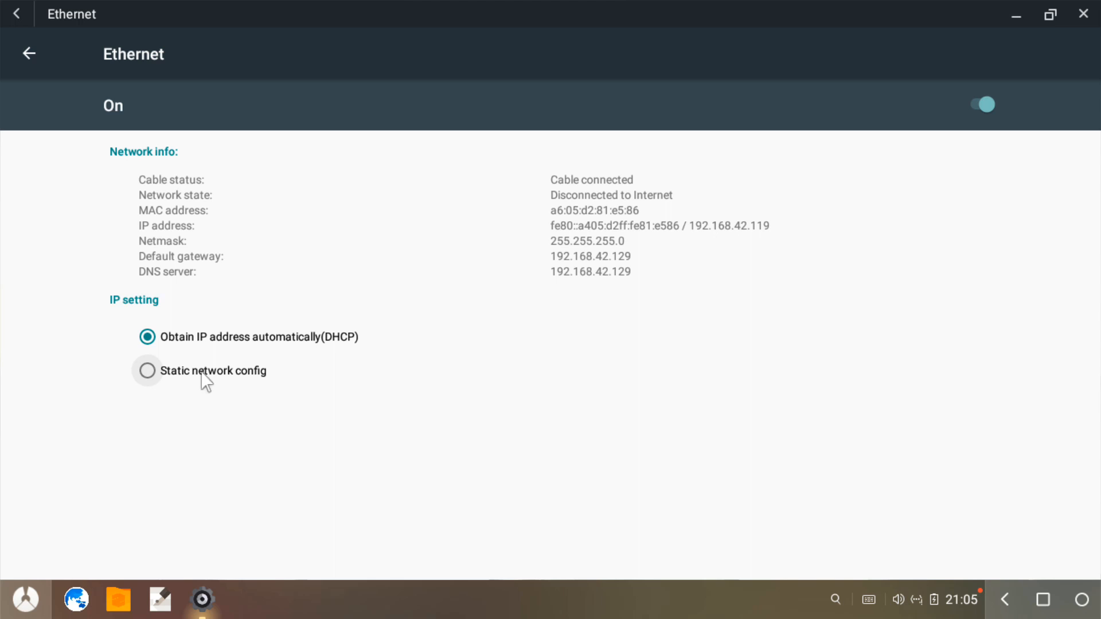
click(148, 371)
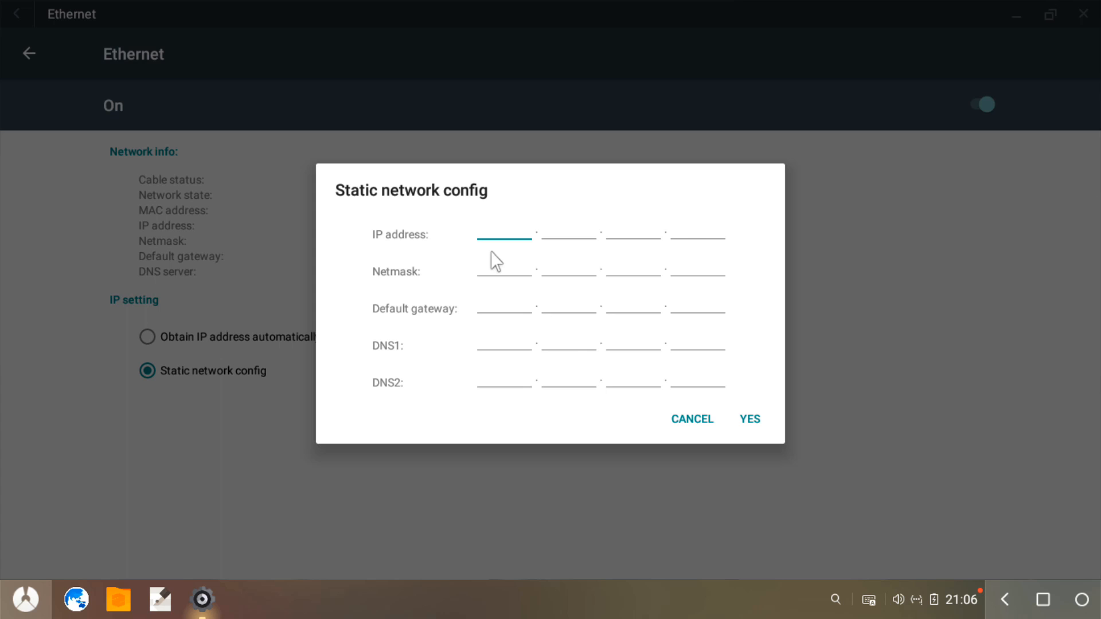
Apply static IP 192.168.255.67, netmask 255.255.255.0, gateway and DNS 192.168.42.129
text(129)
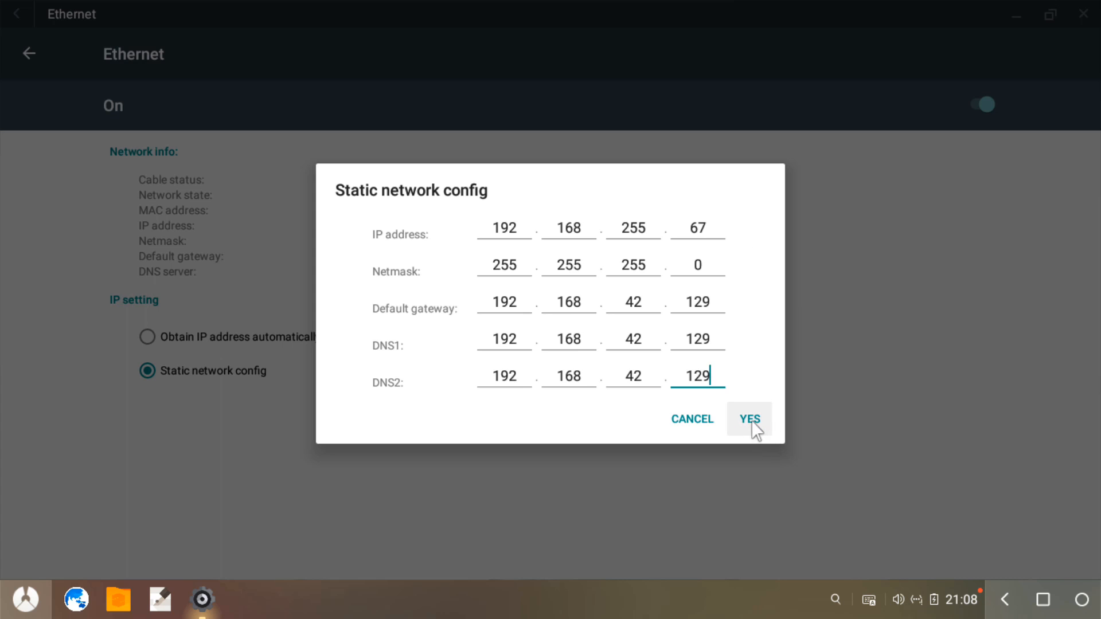
click(748, 420)
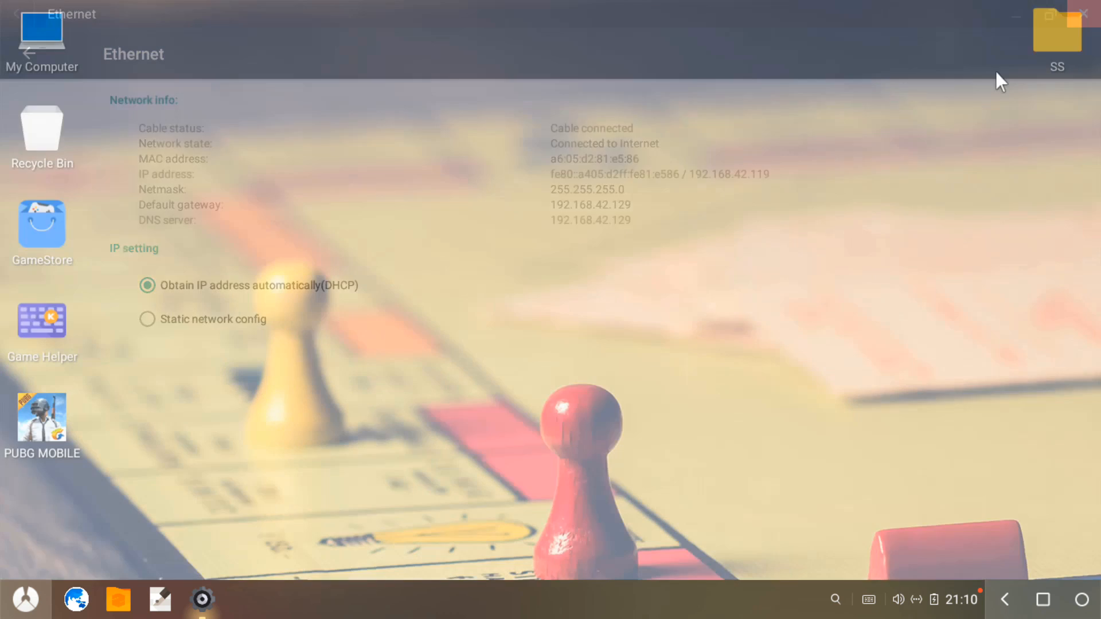
Load the Google homepage in the browser to confirm the Internet connection works
click(1088, 12)
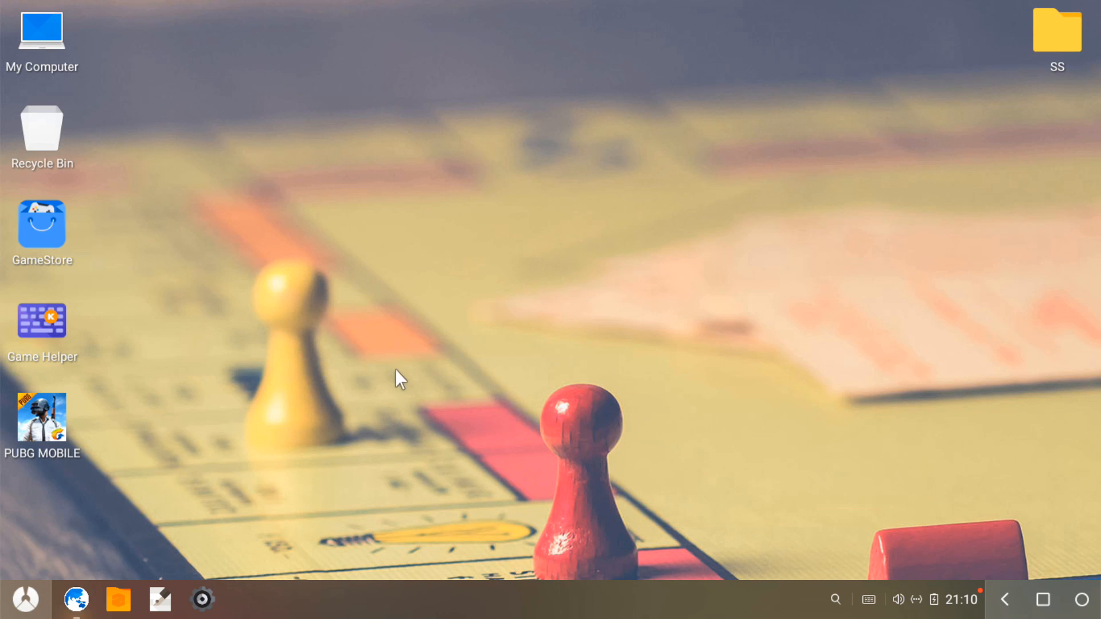
mouse_move(361, 136)
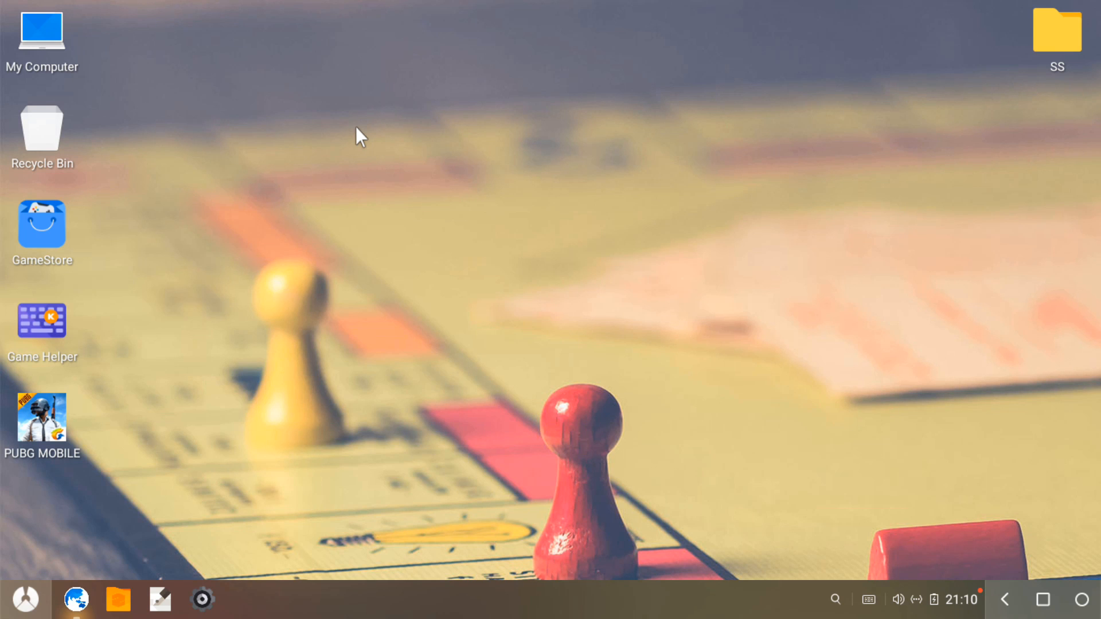
mouse_move(314, 218)
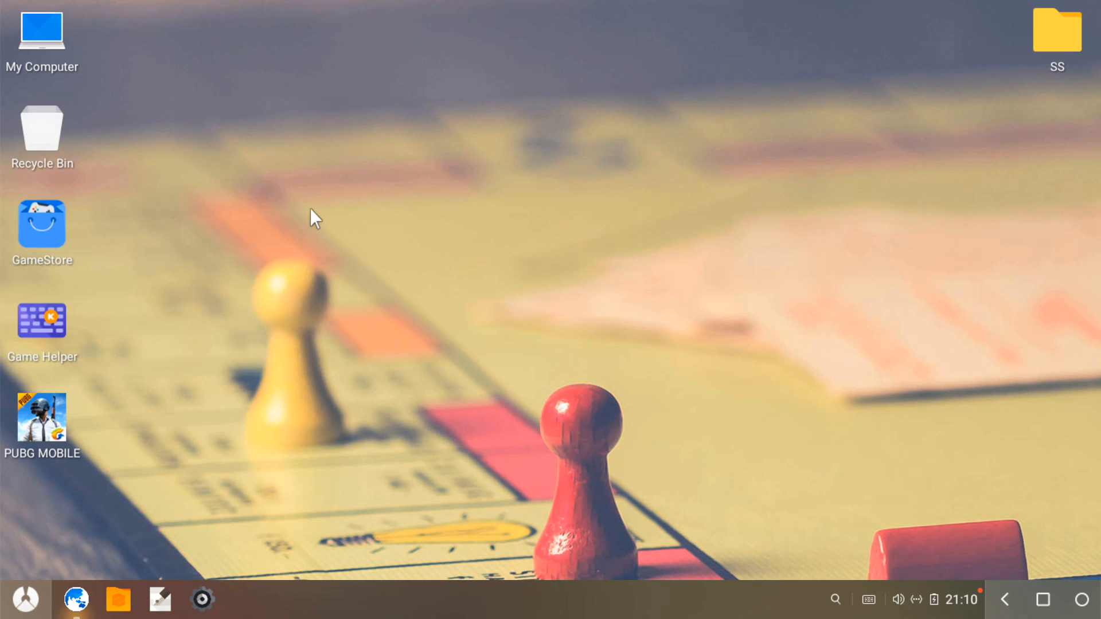
click(76, 600)
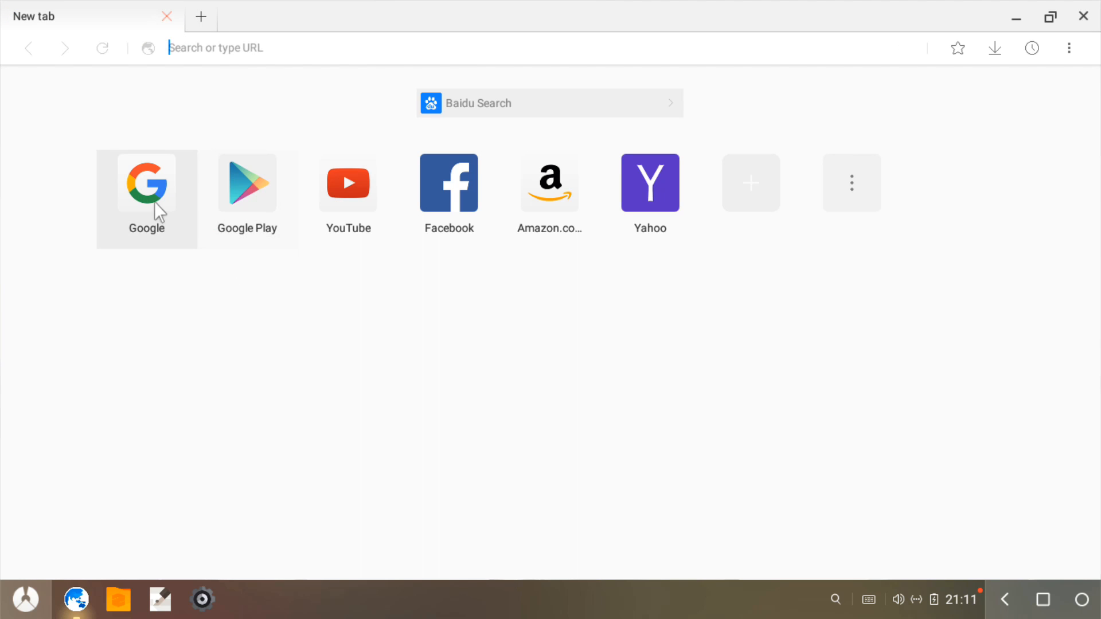
click(146, 184)
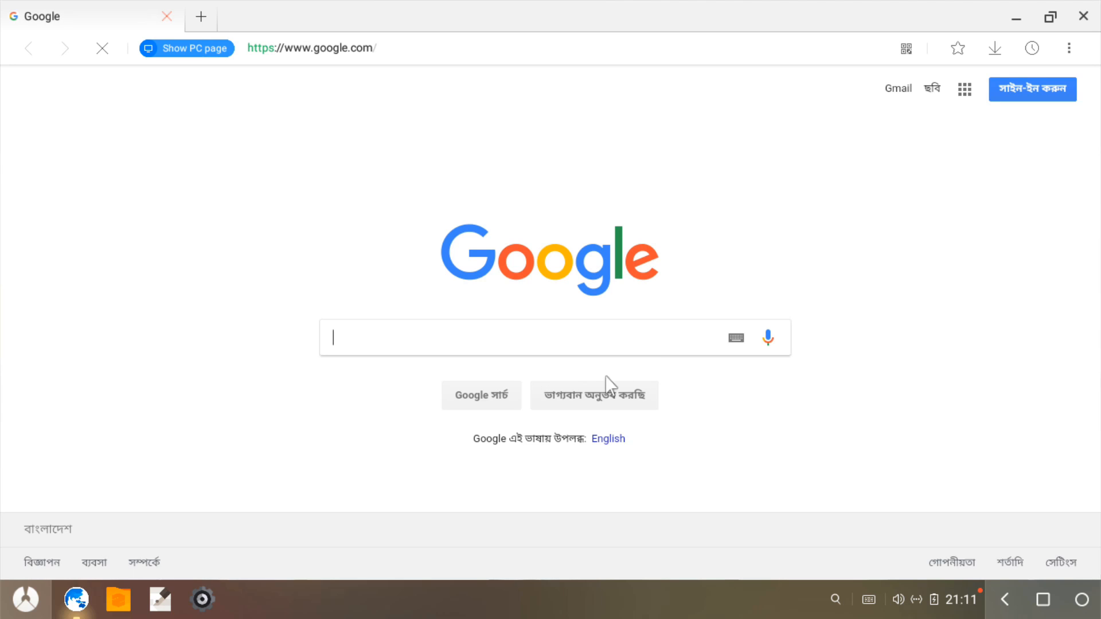
click(186, 49)
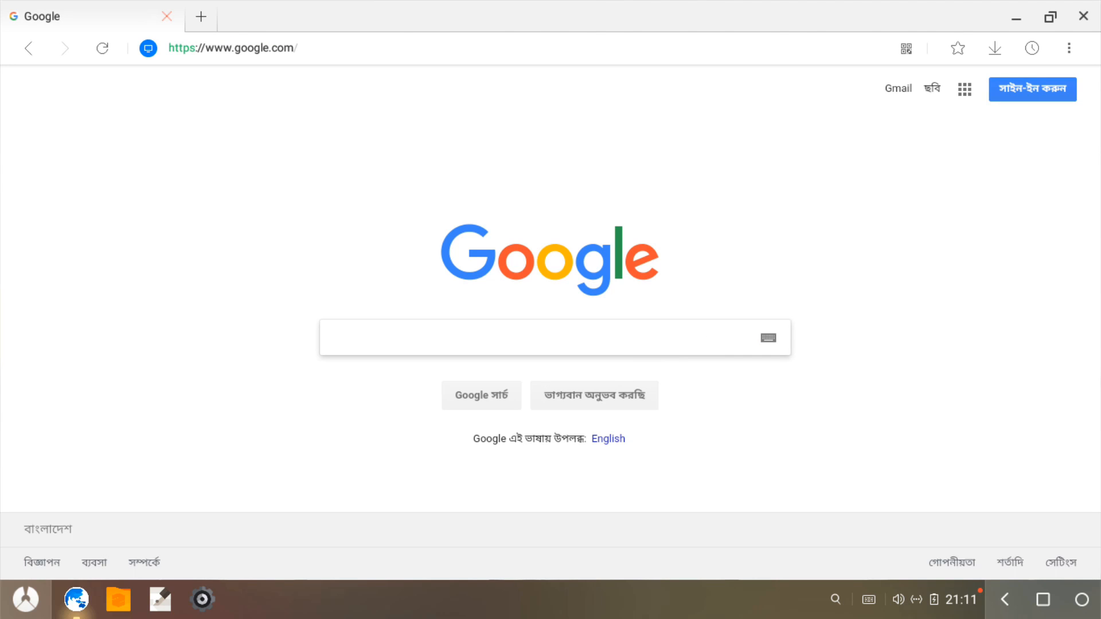